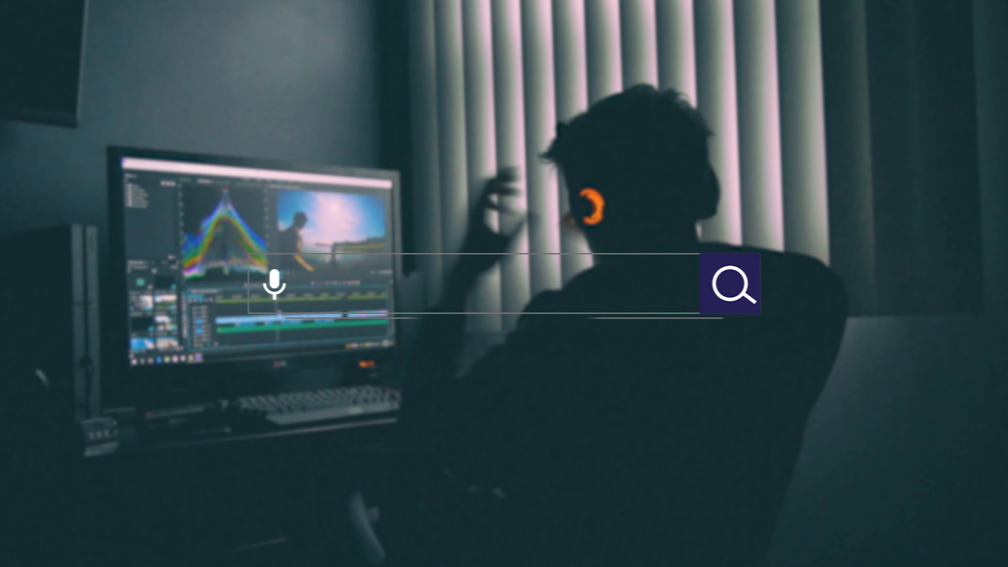
- Search the browser for learning Adobe Premiere Pro to reach the Skillshare beginner class
text(I want to learn Adobe Premiere Pro)
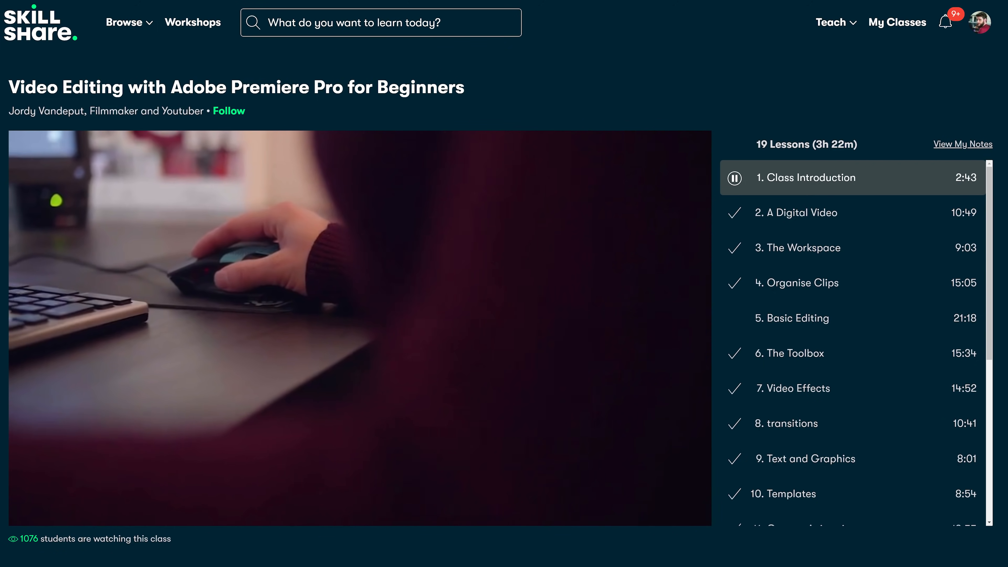
scroll(down, 3)
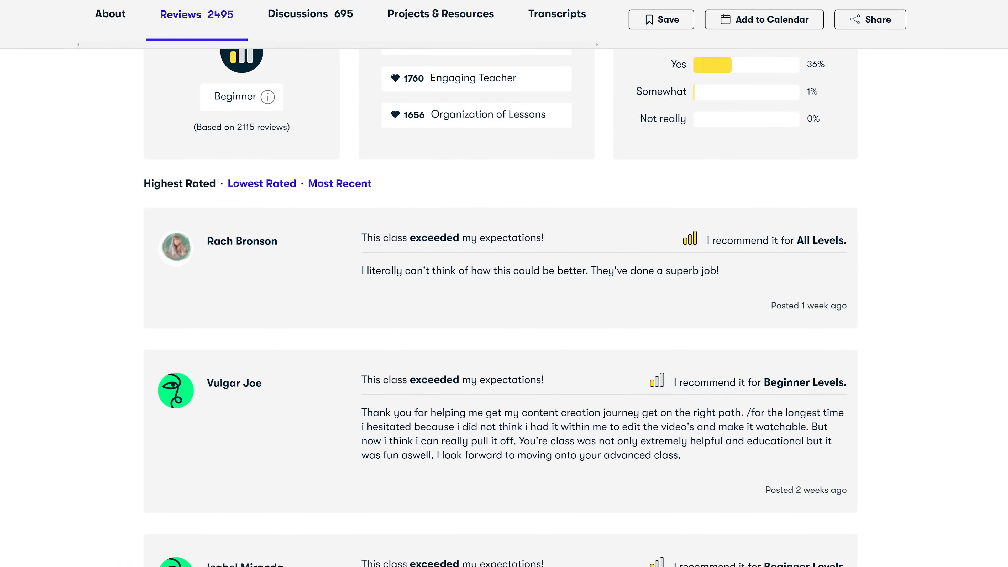
scroll(down, 3)
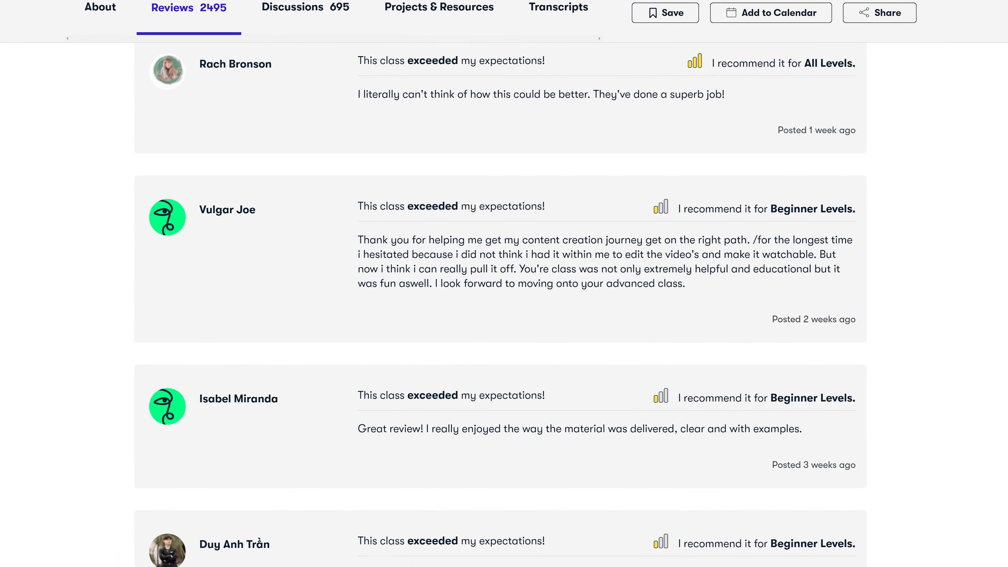
scroll(down, 3)
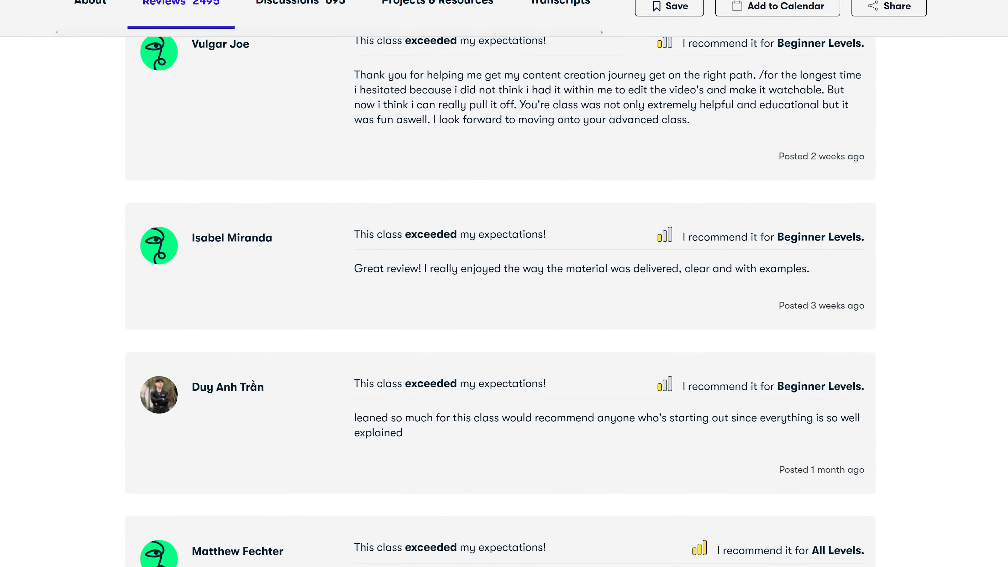
scroll(up, 3)
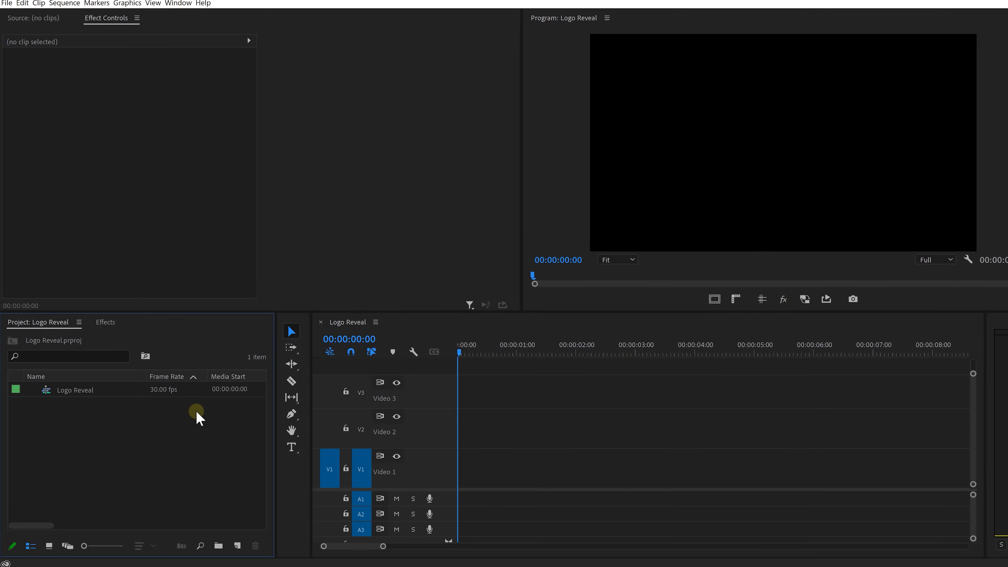
- Import the Premiere Basics Logo and Background images through the Import dialog
click(237, 546)
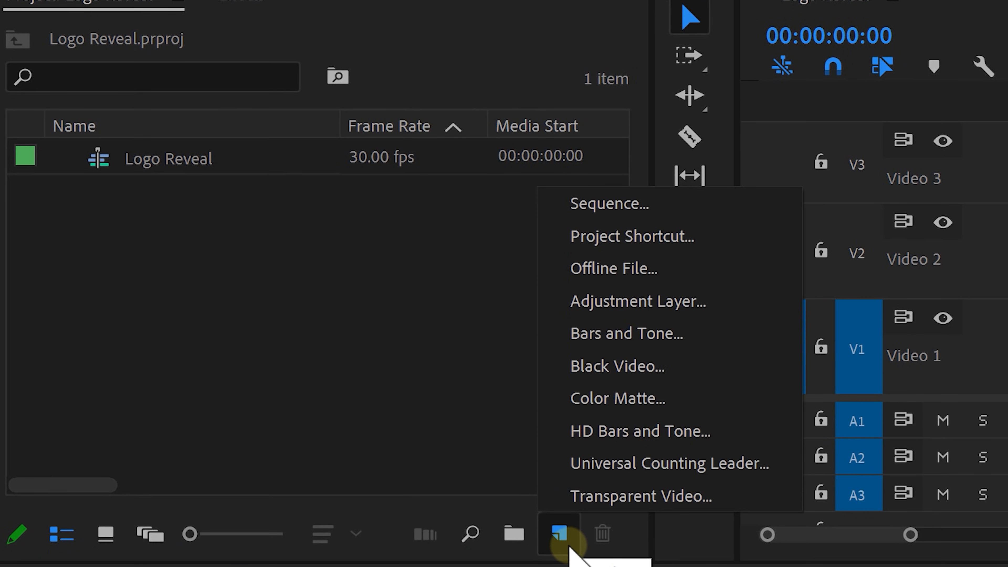
click(616, 398)
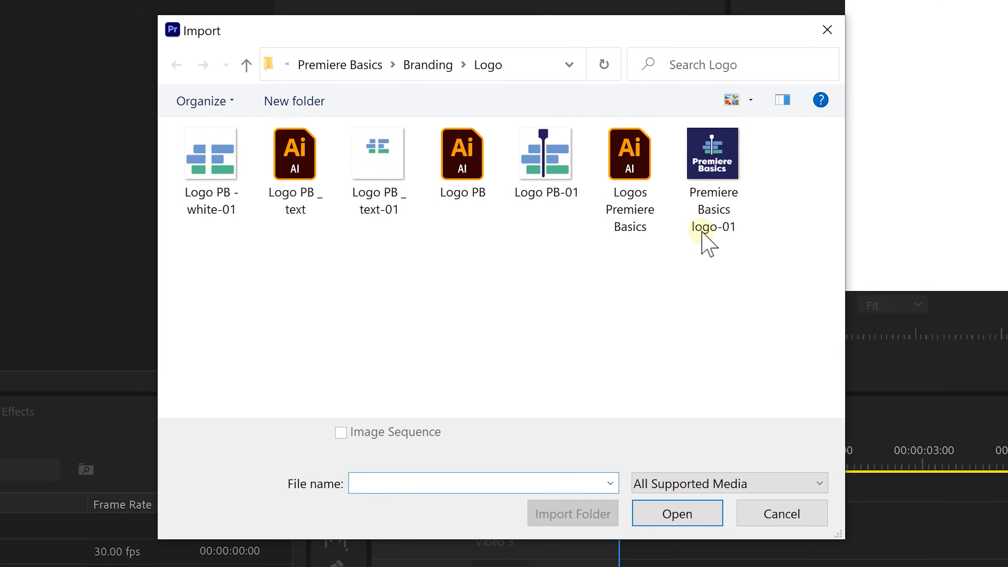
click(713, 153)
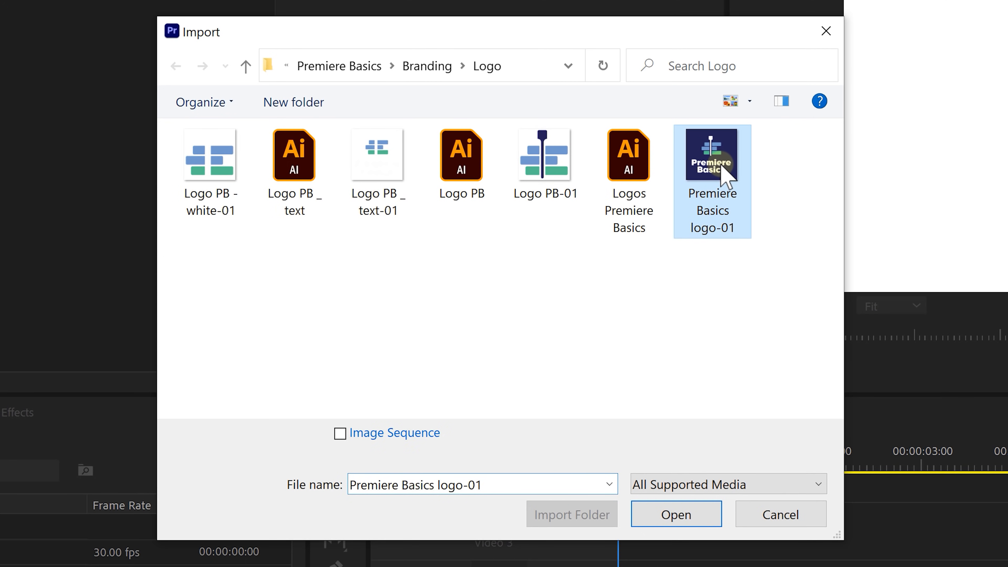
click(675, 513)
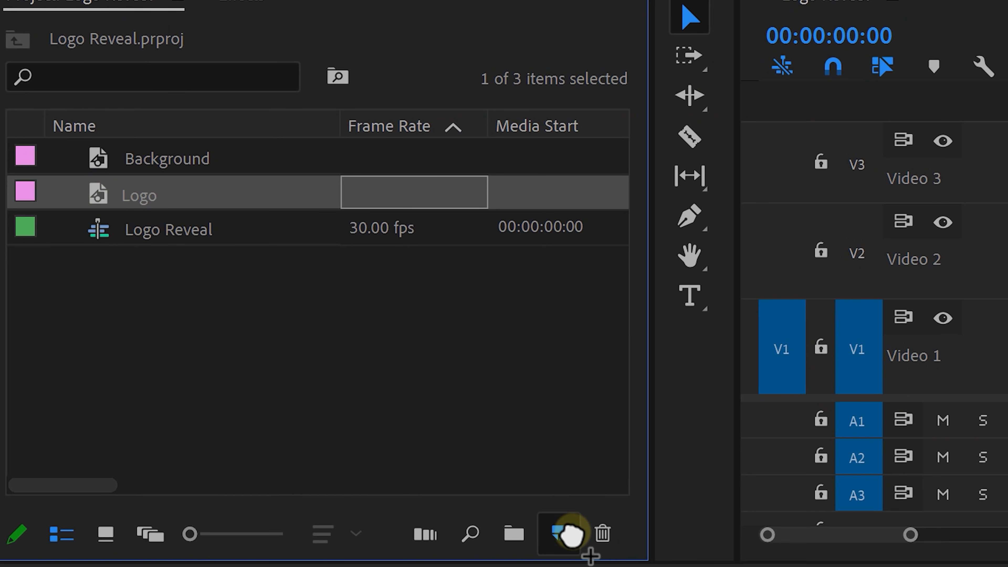
- Create a new Logo sequence from the Logo image and bring up its context options
click(561, 534)
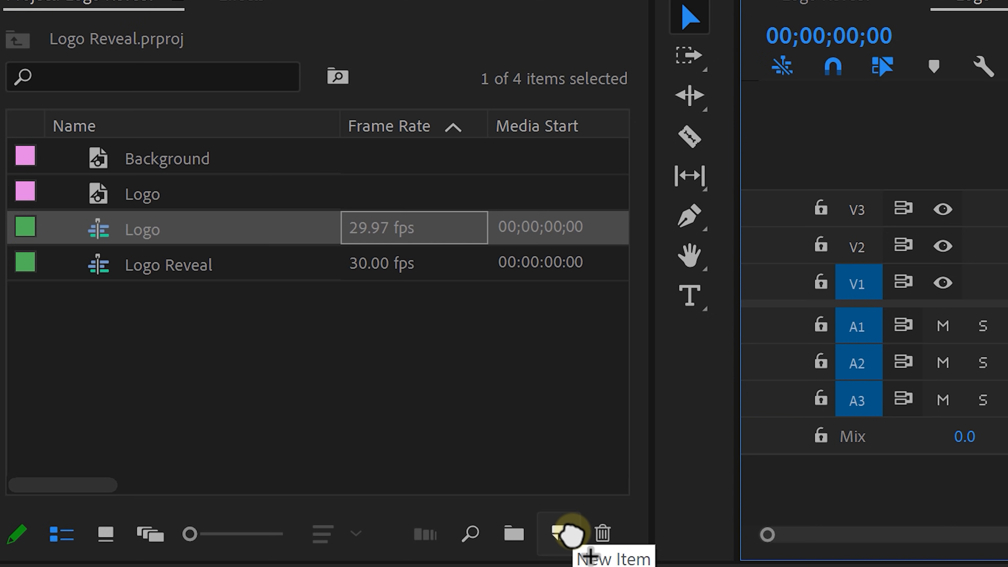
right_click(141, 228)
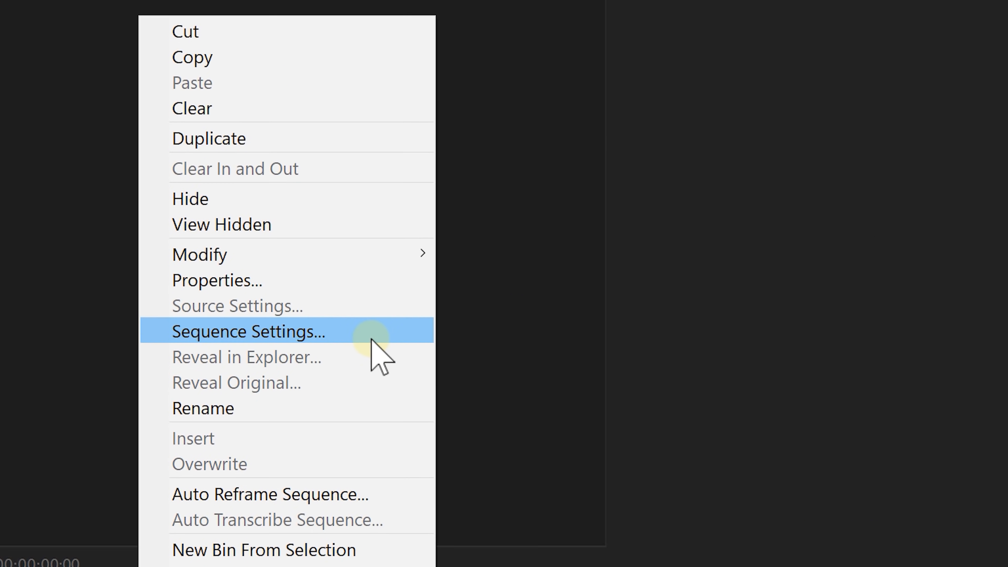
- Set the Logo sequence frame size to 800 by 1200 in Sequence Settings
click(248, 332)
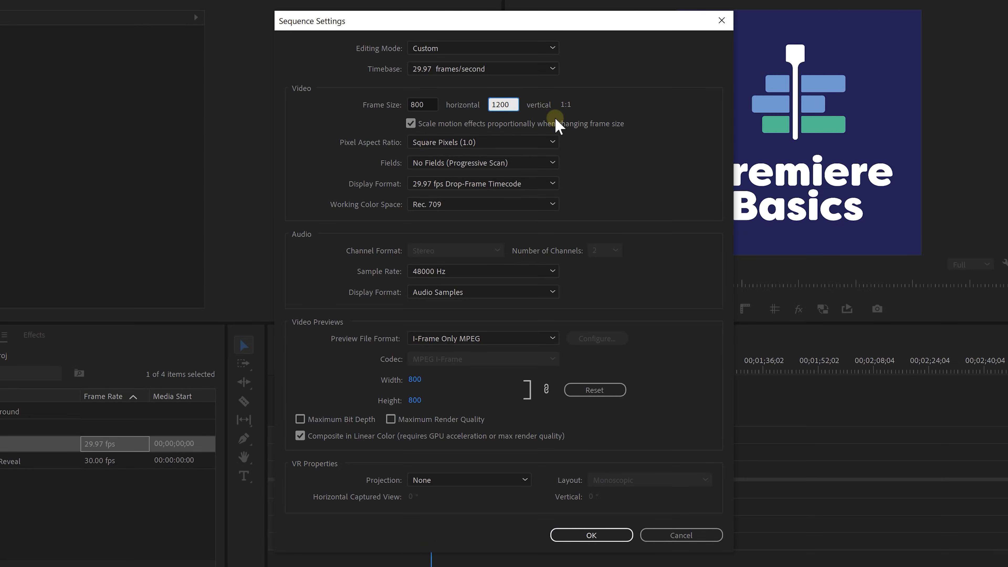
click(590, 535)
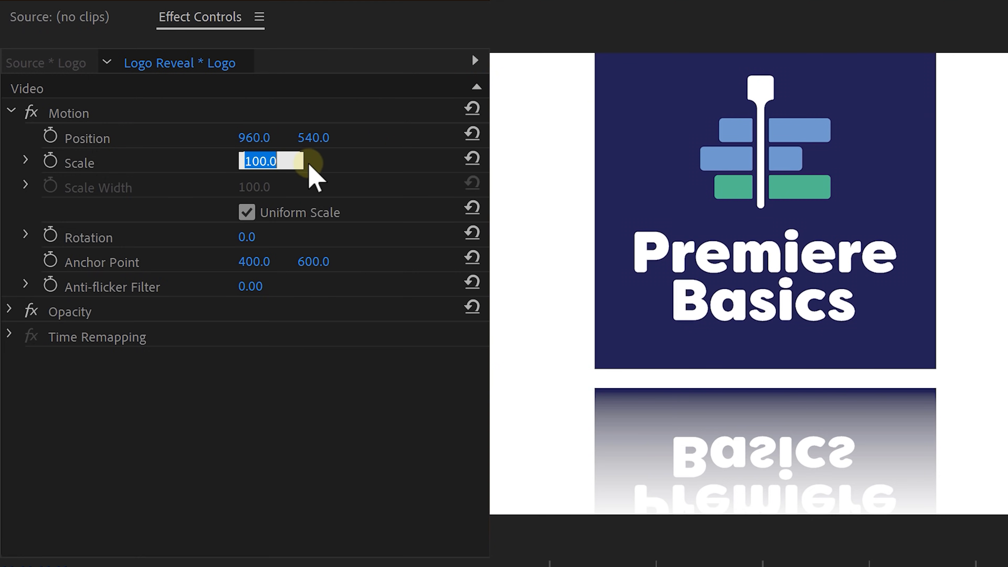
- Reduce the logo's Scale and find the Basic 3D effect in Effects
click(239, 25)
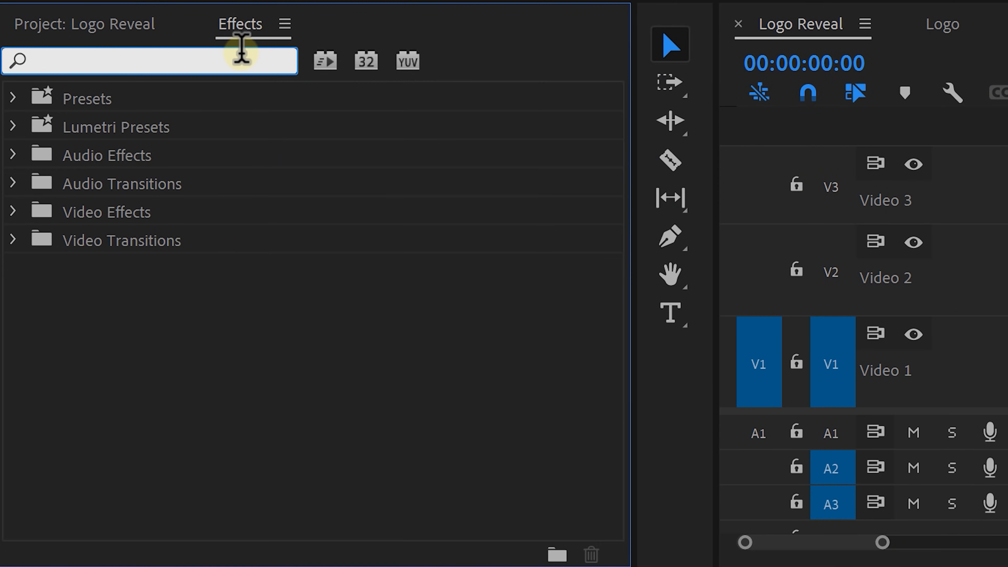
text(Basic)
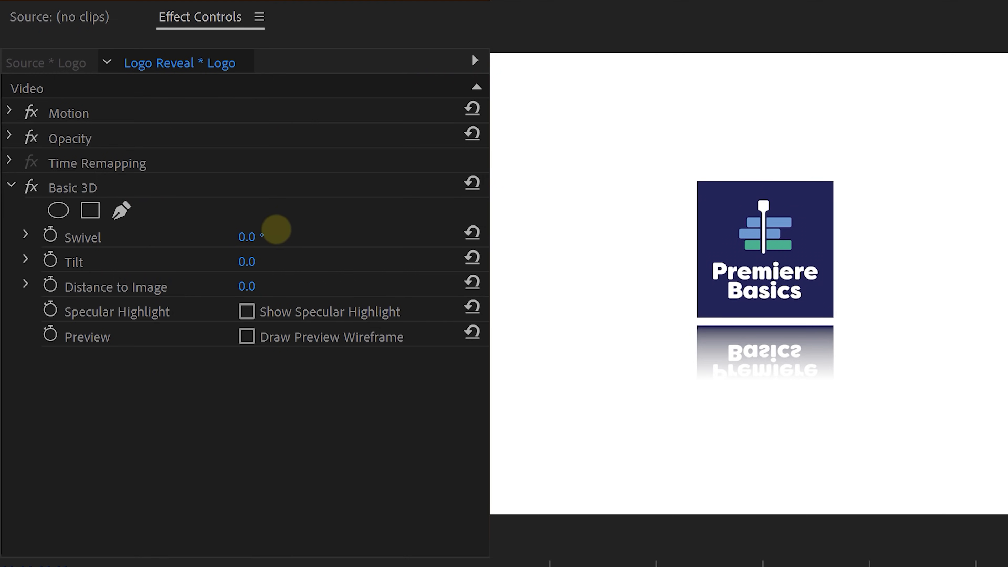
- Keyframe Basic 3D Swivel from -90 edge-on through -40 to 0 facing front
drag(246, 237, 347, 197)
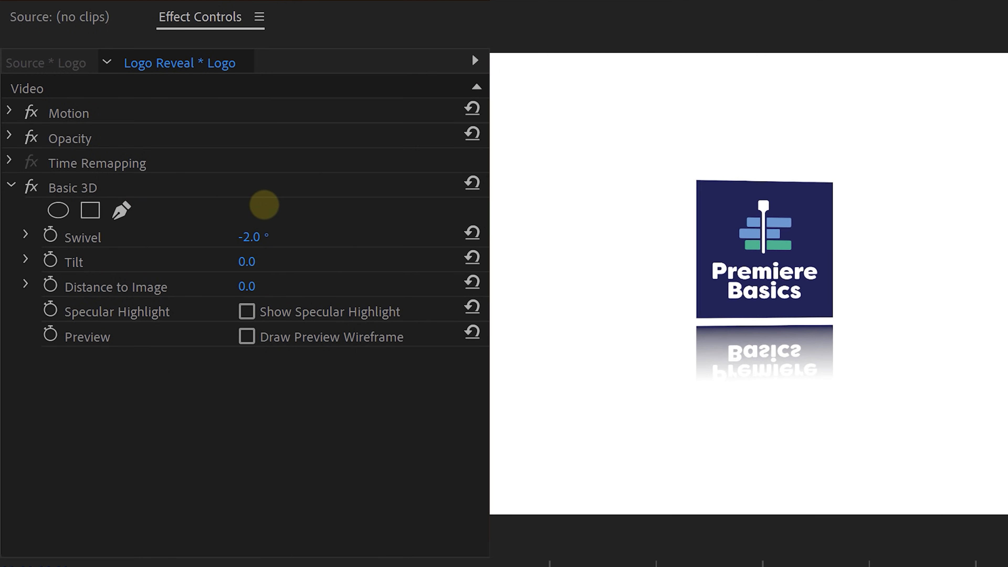
drag(264, 204, 152, 197)
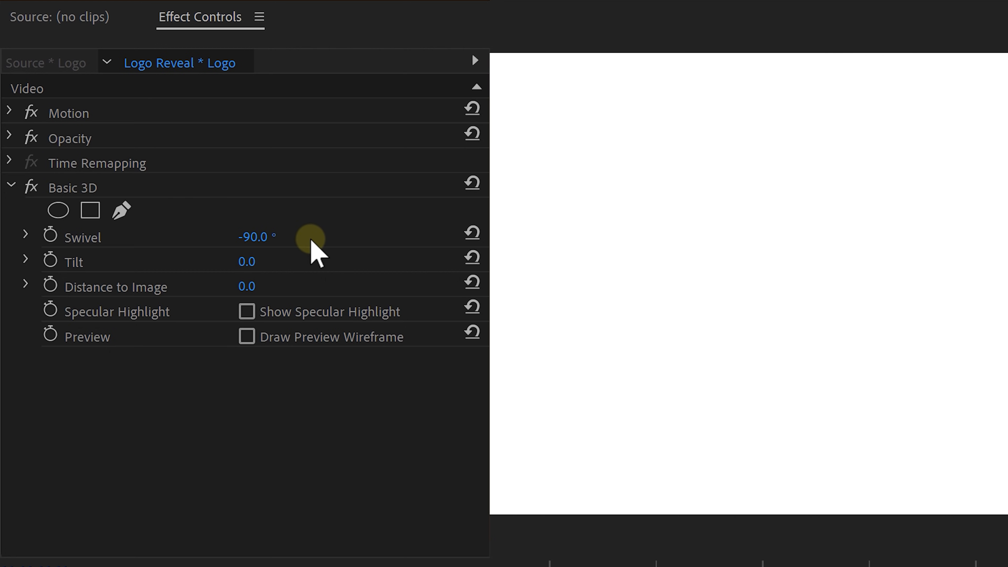
click(49, 235)
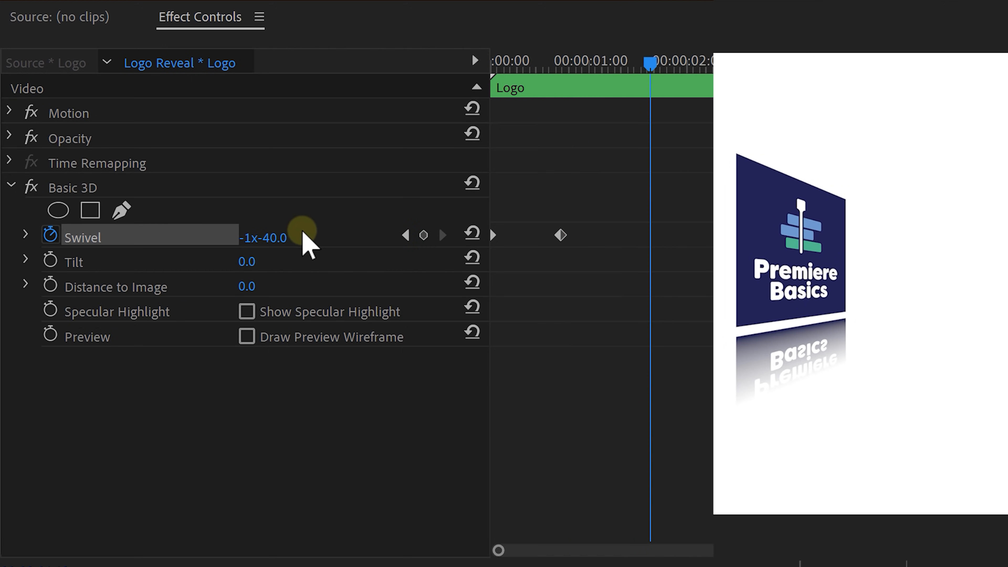
drag(306, 237, 218, 230)
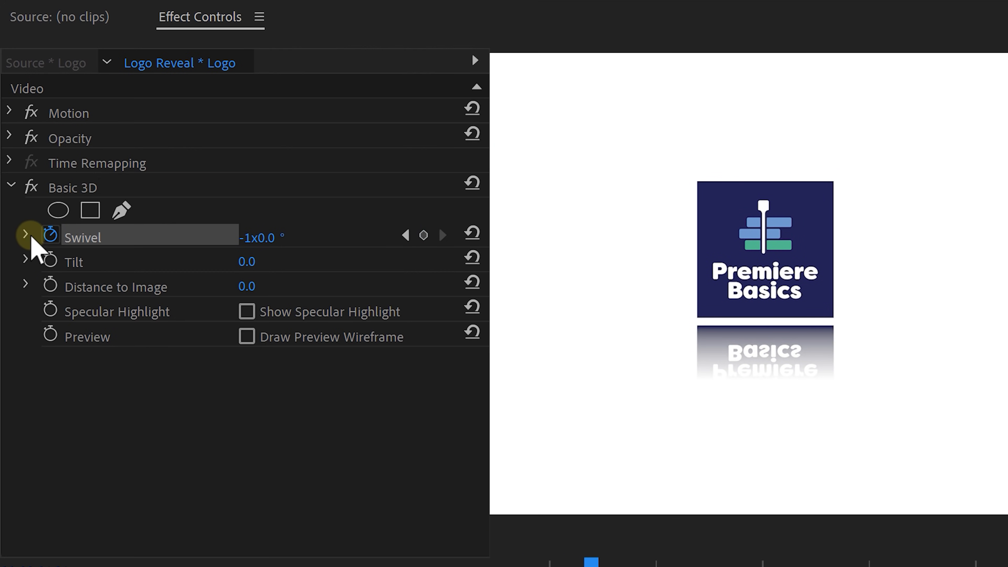
- Set the last Swivel keyframe to Ease In and the middle one to Bezier
click(24, 235)
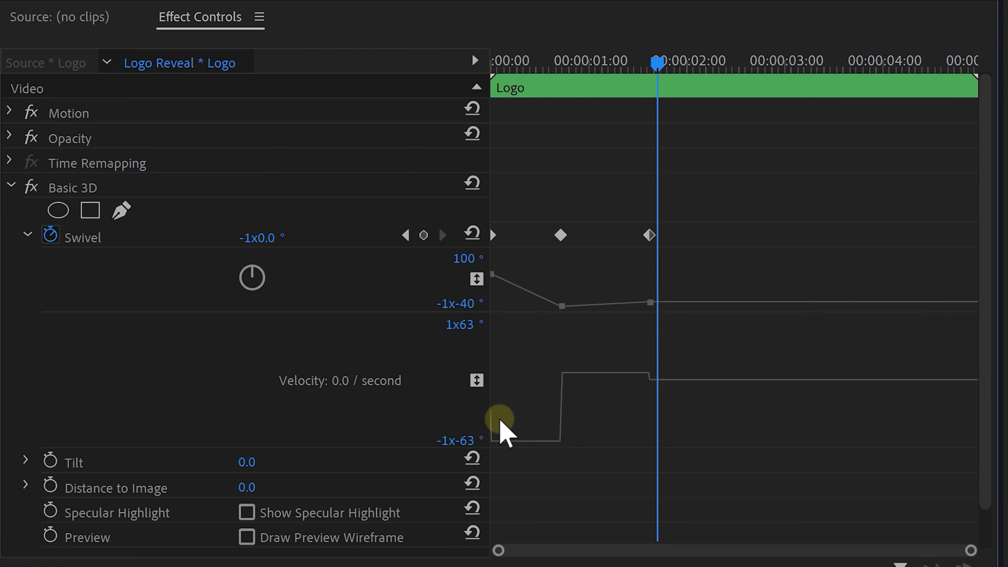
mouse_move(590, 355)
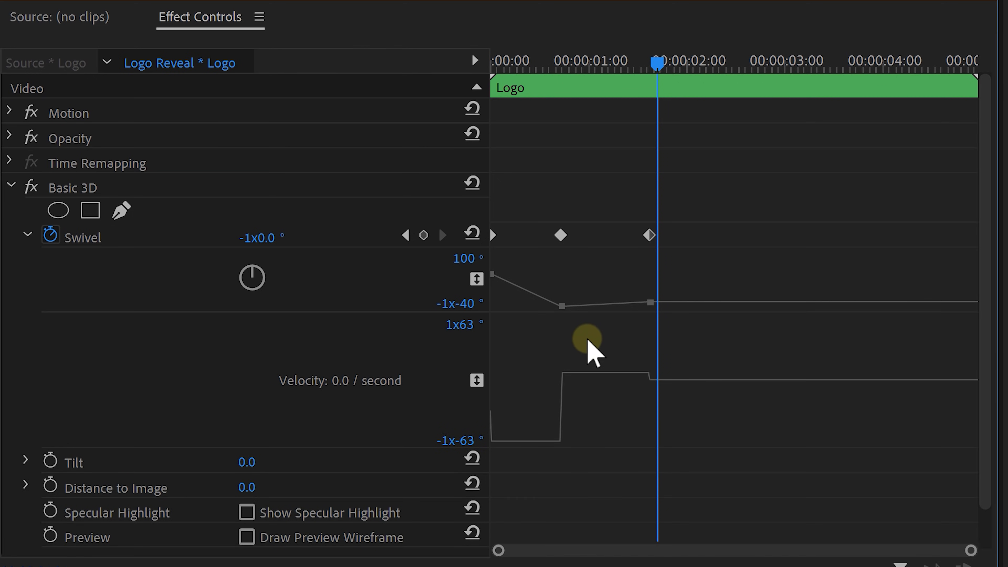
right_click(647, 235)
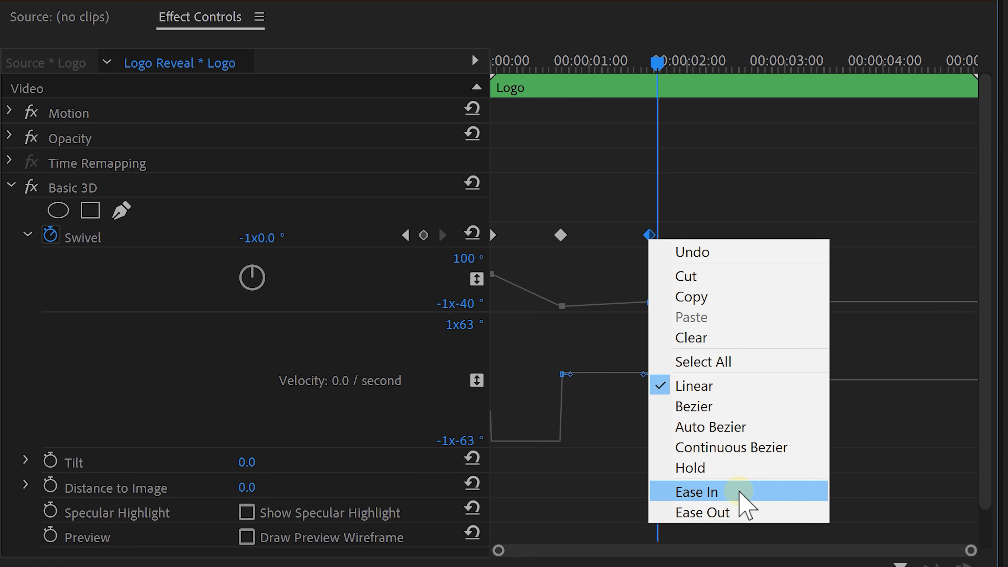
click(695, 492)
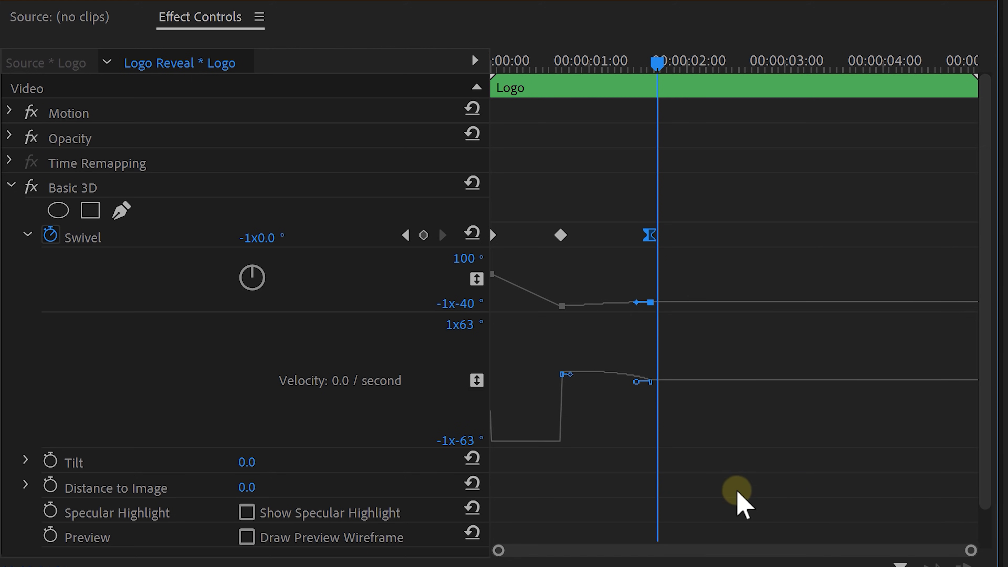
right_click(559, 235)
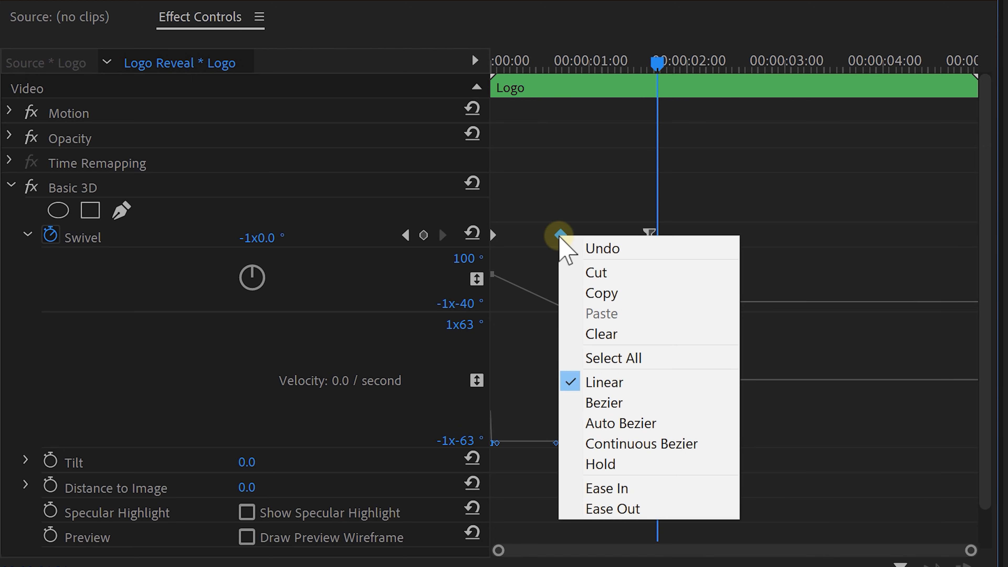
click(612, 508)
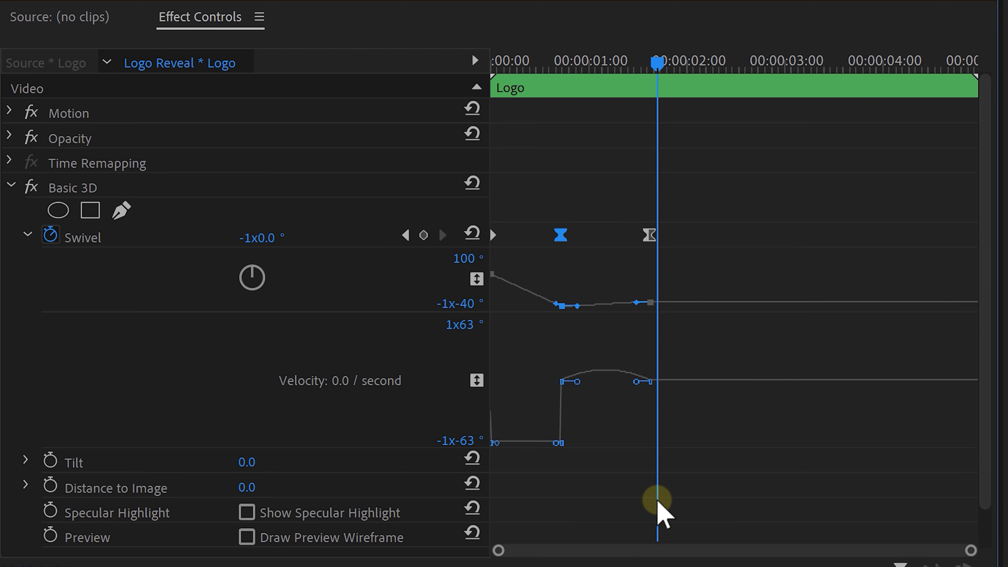
mouse_move(524, 393)
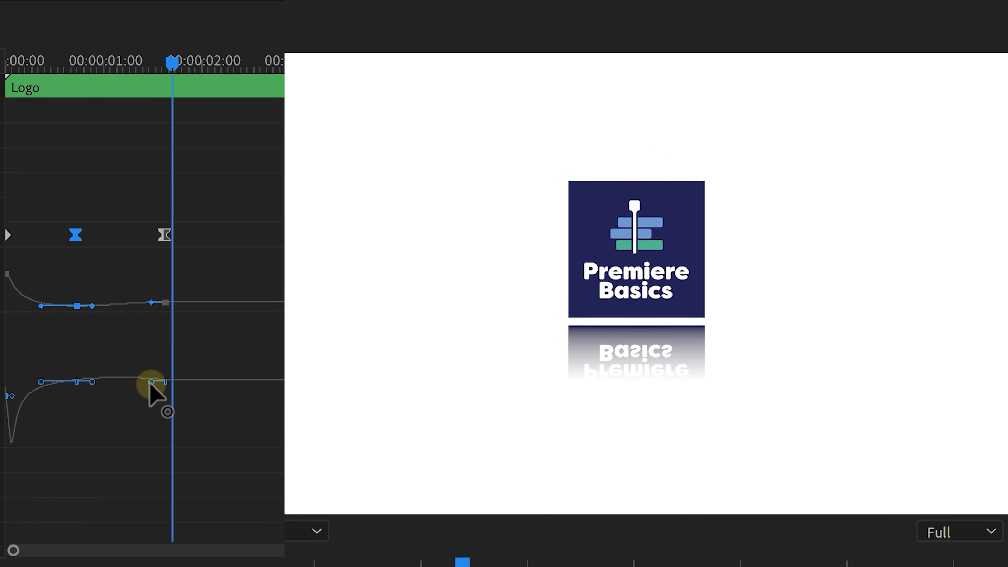
- Reshape the velocity curve near the last keyframe for a gentle bounce
drag(172, 63, 97, 63)
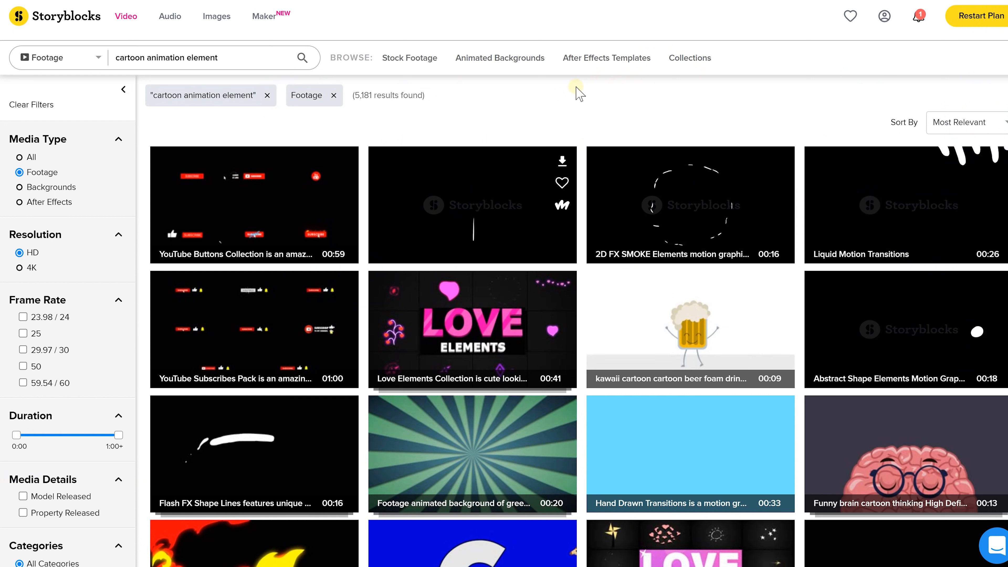
mouse_move(477, 190)
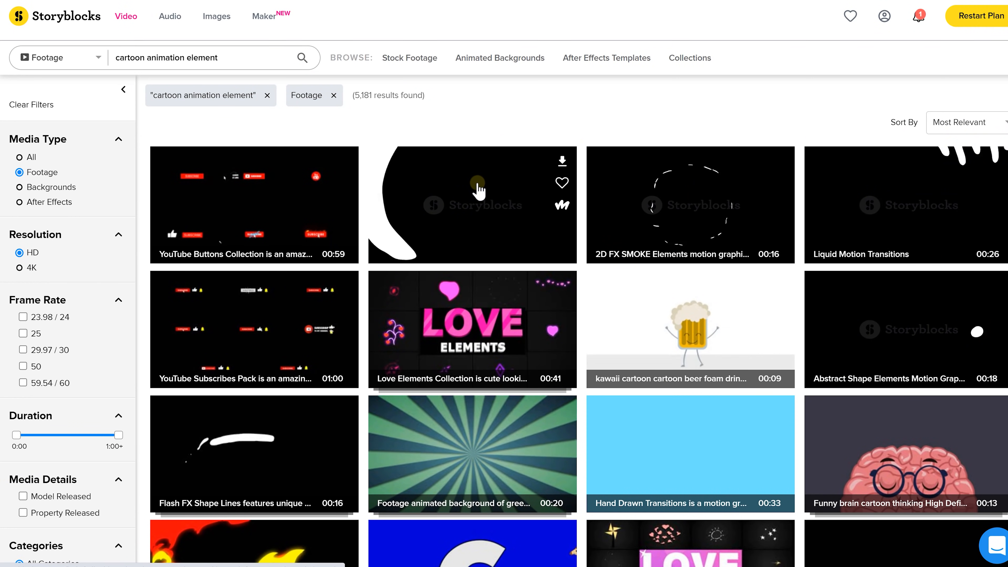
mouse_move(684, 218)
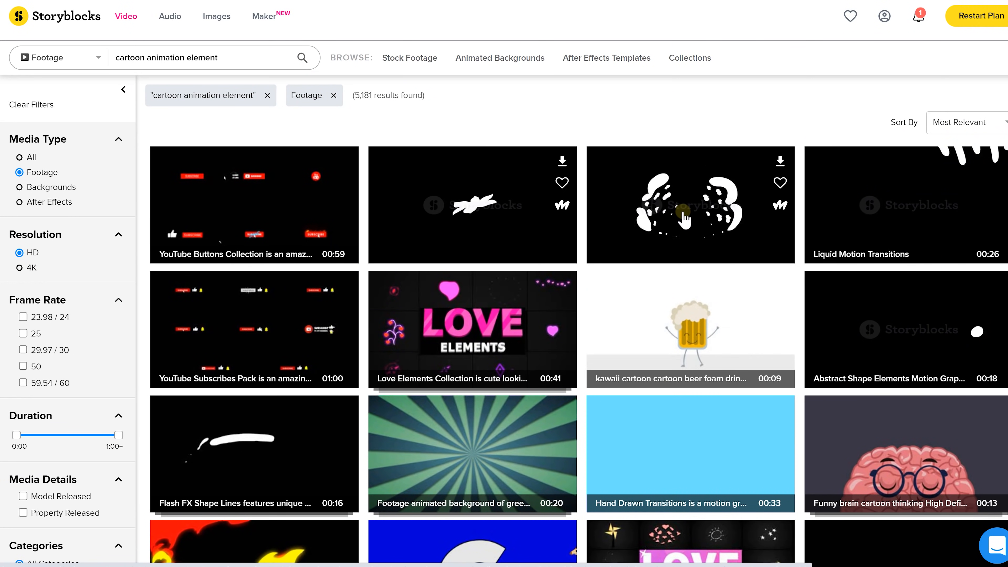